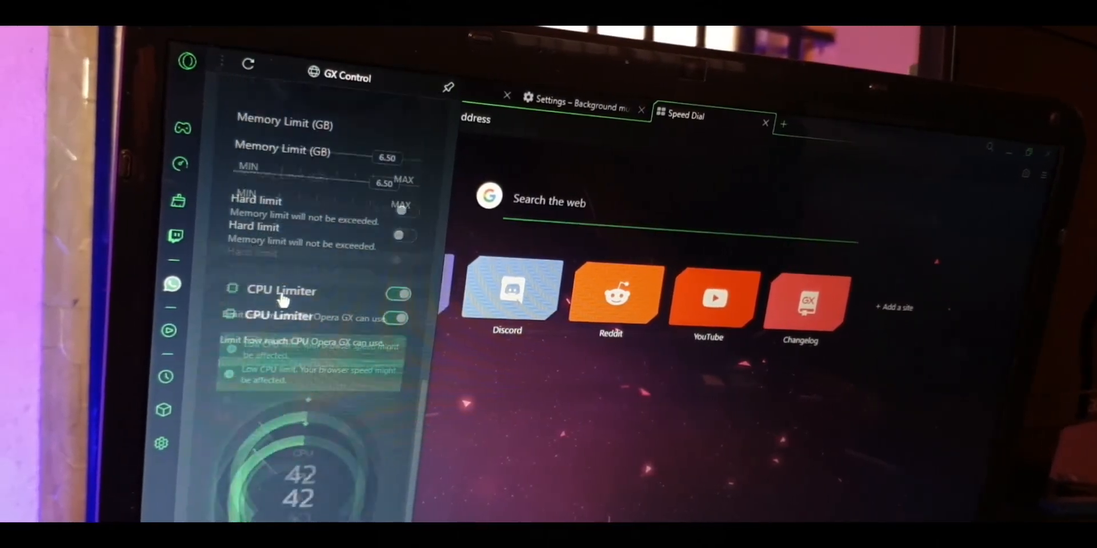
scroll(down, 3)
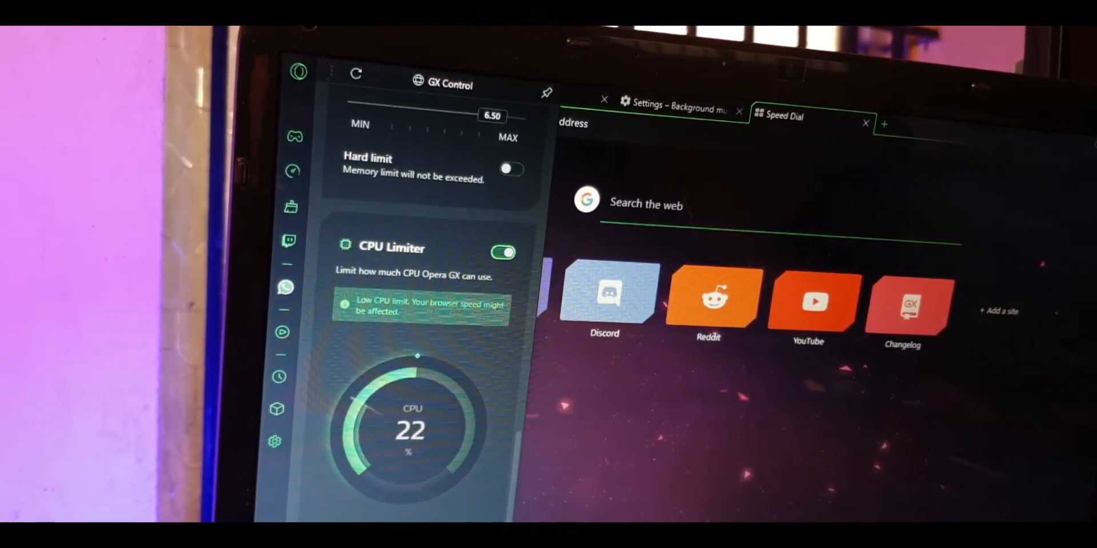
scroll(down, 3)
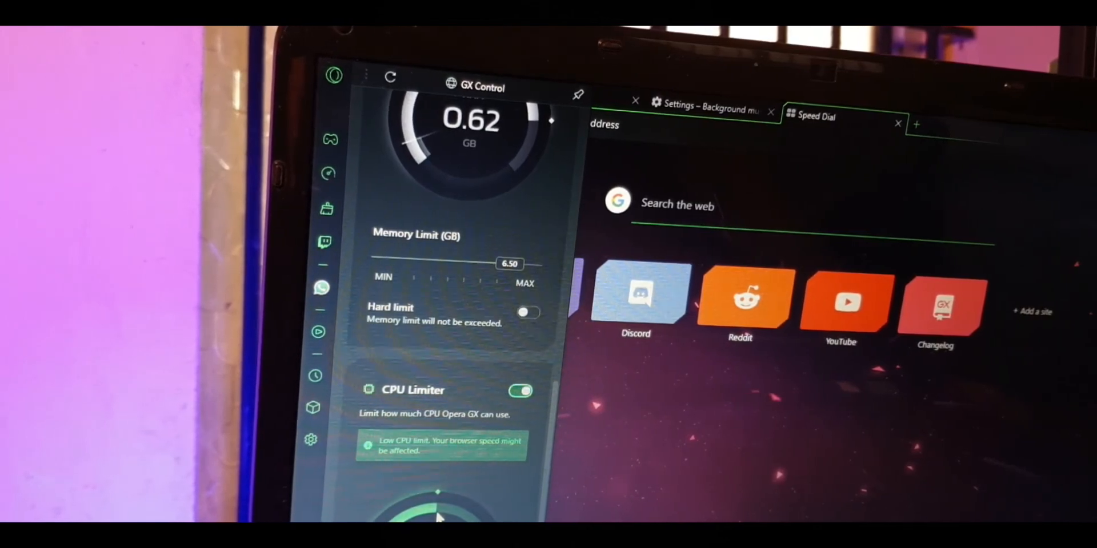